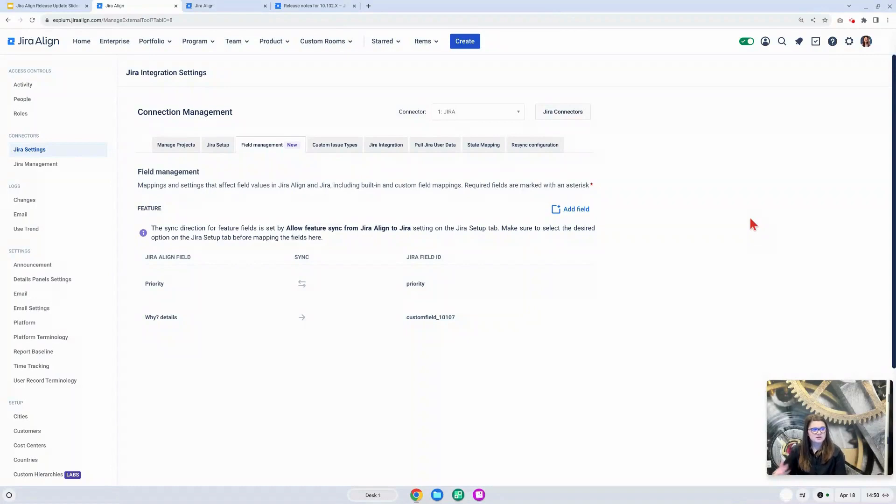
{"action": "mouse_move", "coordinate": [264, 162]}
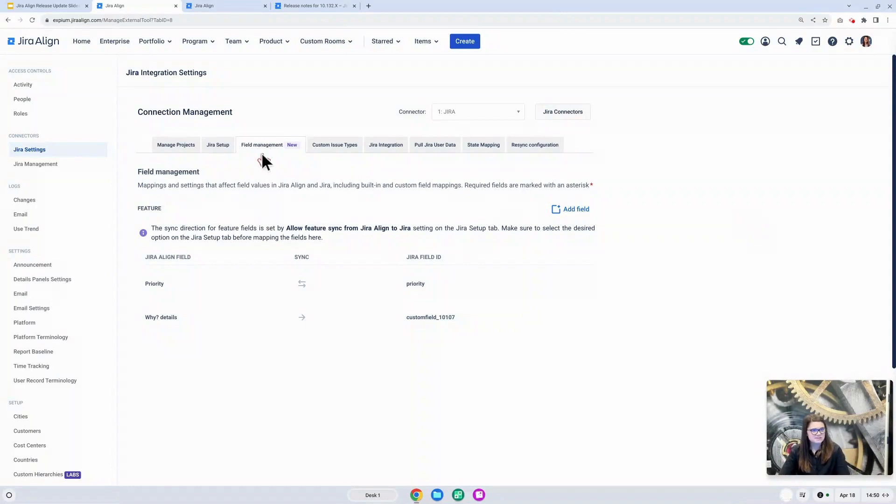
{"action": "mouse_move", "coordinate": [68, 151]}
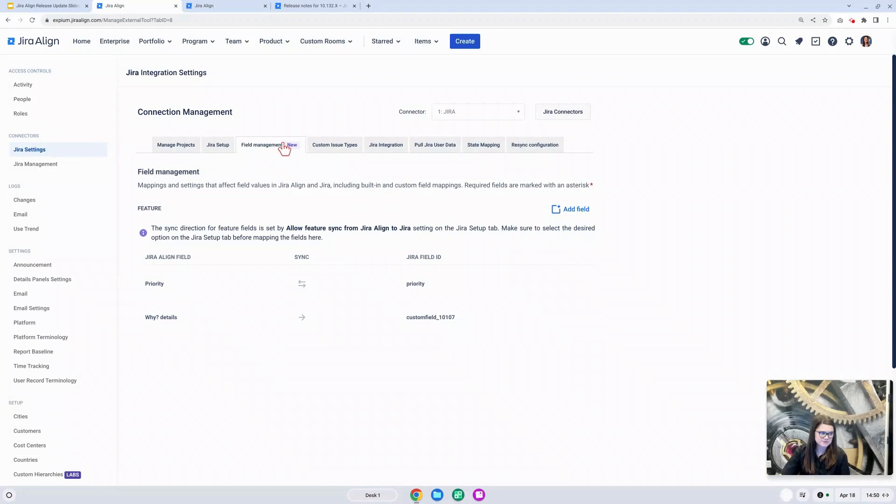
{"action": "mouse_move", "coordinate": [389, 187]}
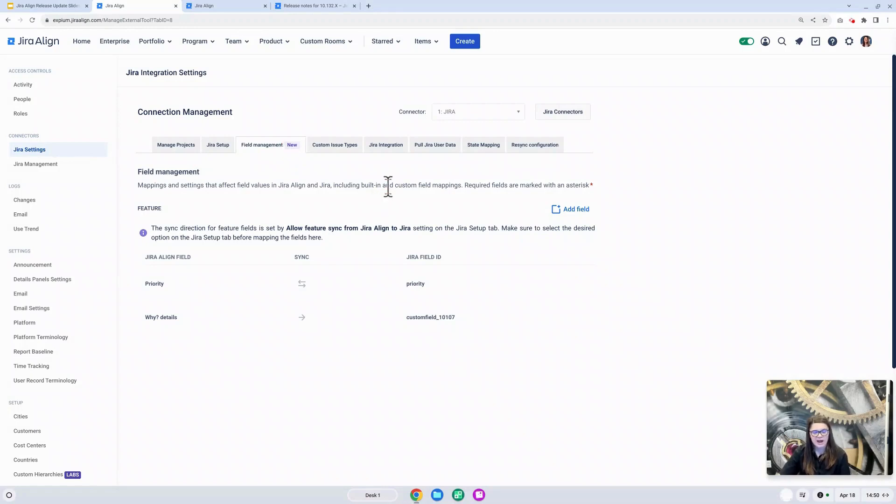
- Add a new field mapping and choose Blocked as its Jira Align field
{"action": "left_click", "coordinate": [576, 209]}
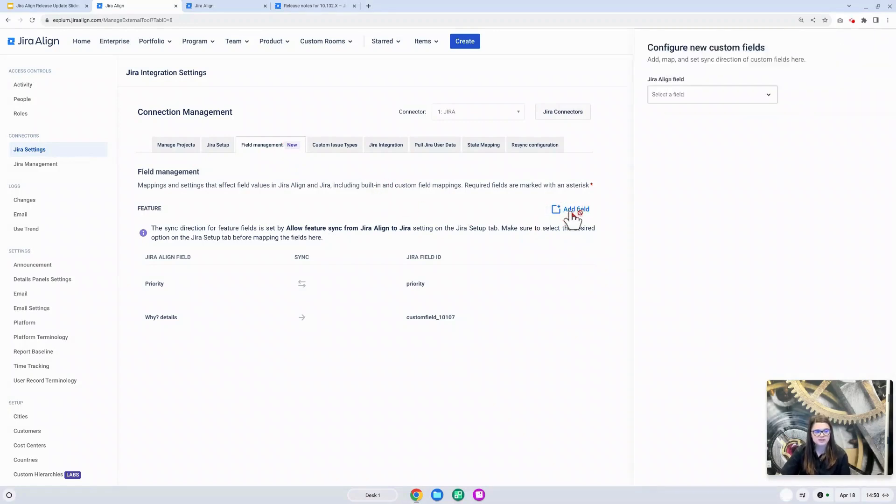
{"action": "left_click", "coordinate": [576, 210]}
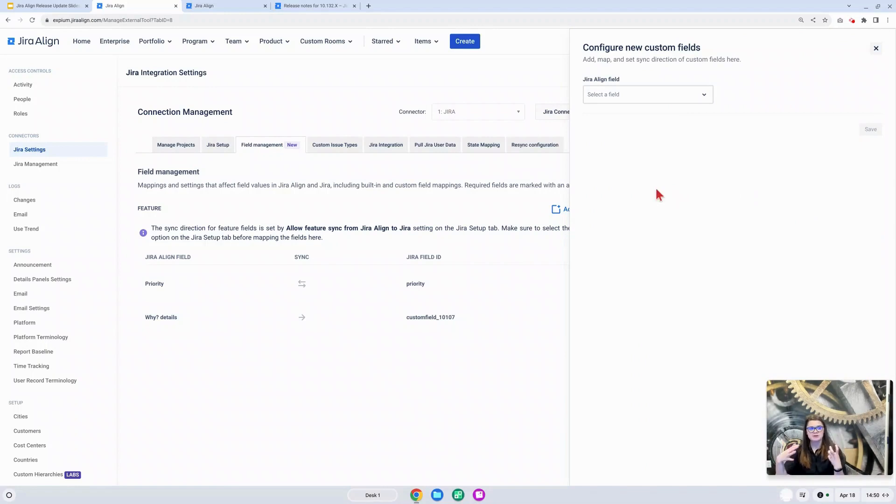
{"action": "mouse_move", "coordinate": [707, 100]}
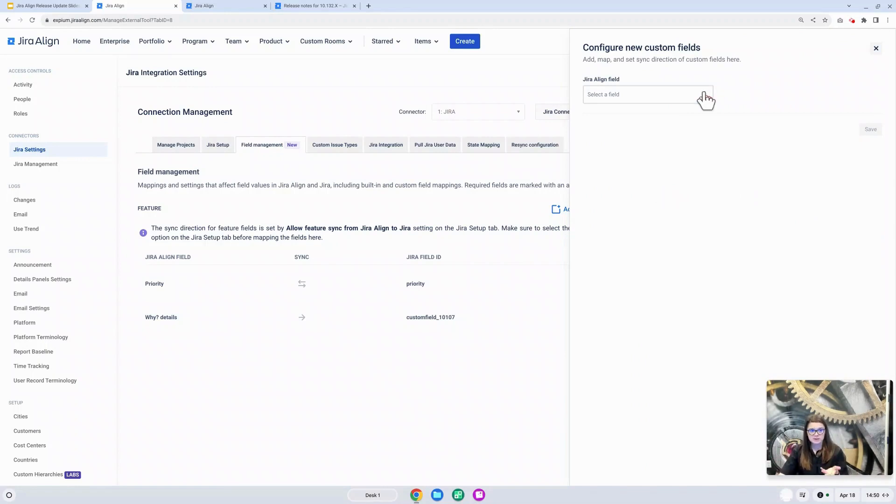
{"action": "left_click", "coordinate": [647, 95]}
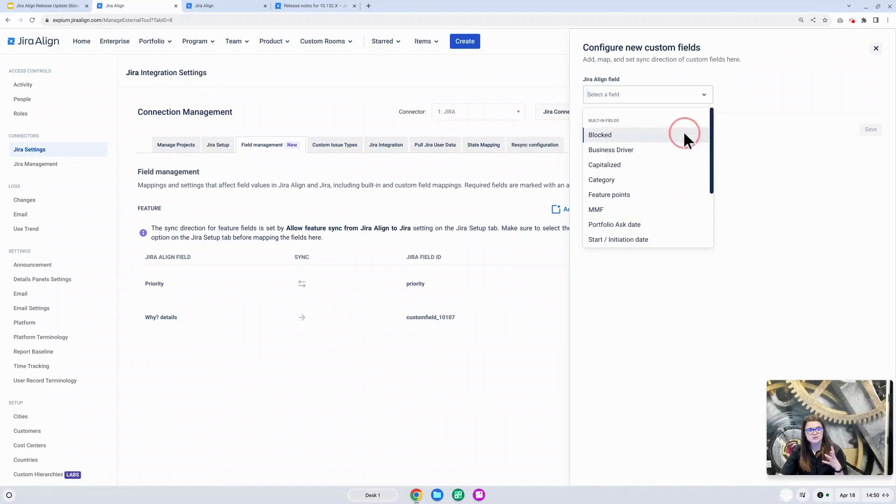
{"action": "left_click", "coordinate": [599, 134]}
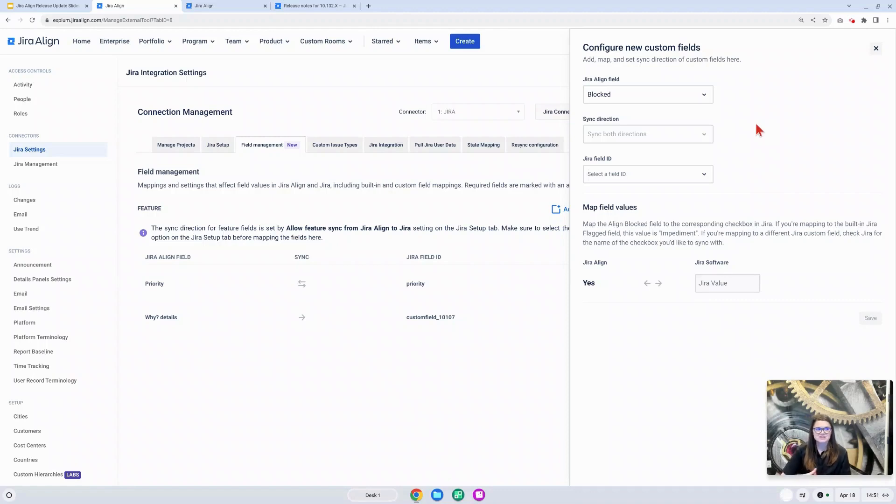
{"action": "left_click", "coordinate": [646, 94]}
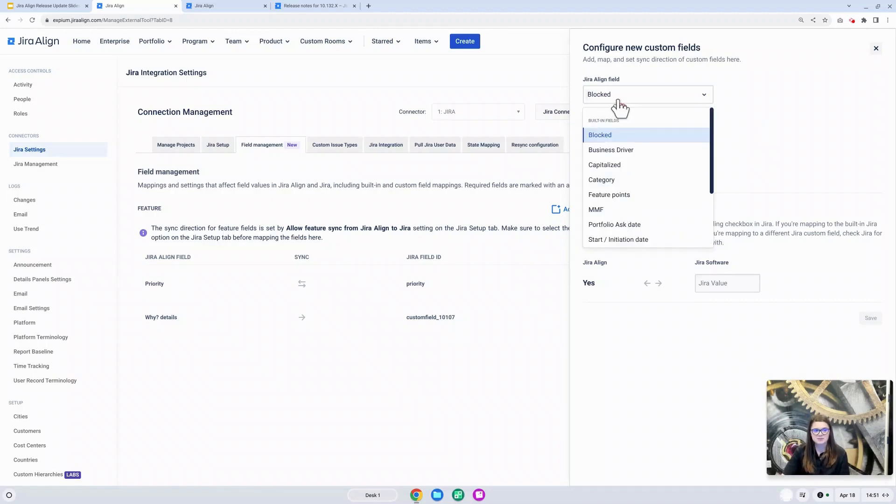
{"action": "mouse_move", "coordinate": [772, 136]}
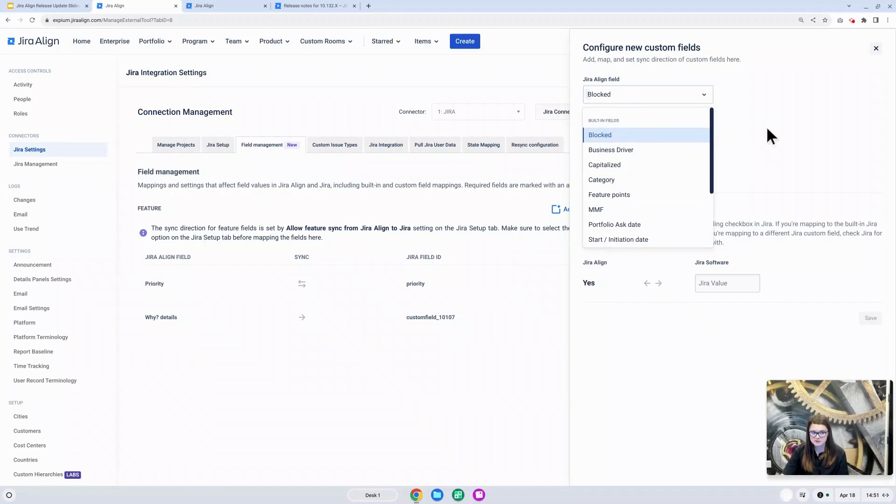
{"action": "left_click", "coordinate": [599, 134]}
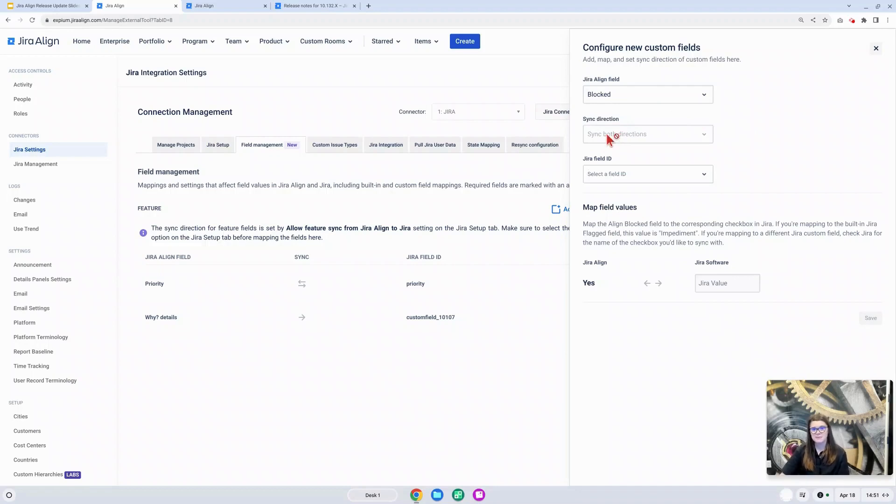
{"action": "mouse_move", "coordinate": [606, 146]}
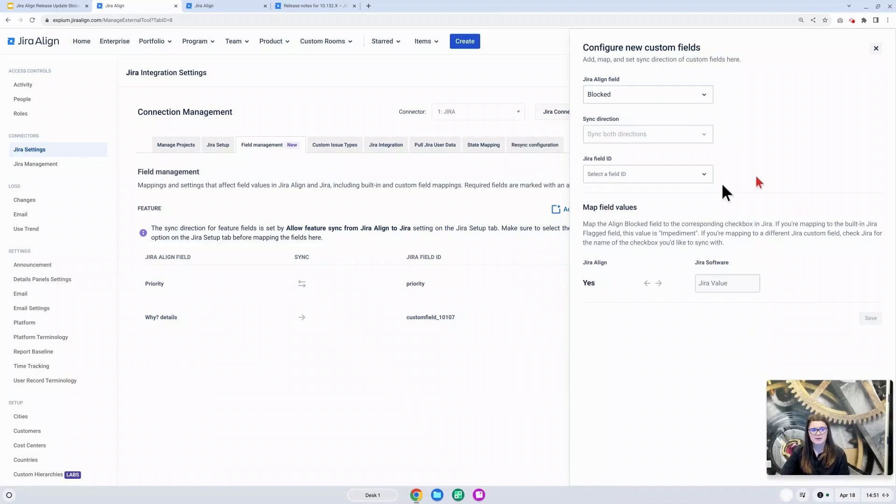
{"action": "mouse_move", "coordinate": [688, 219]}
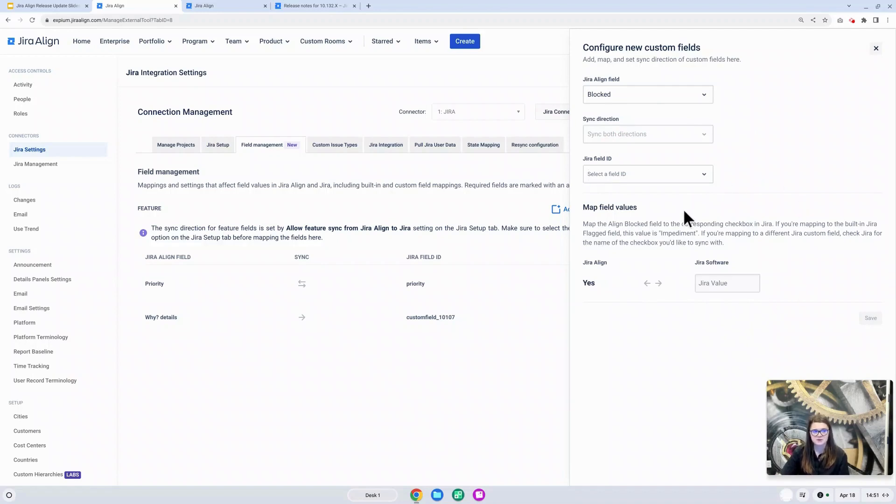
- Browse the Jira Align field list down to the Custom fields section with Feature Flow Type
{"action": "left_click", "coordinate": [648, 94]}
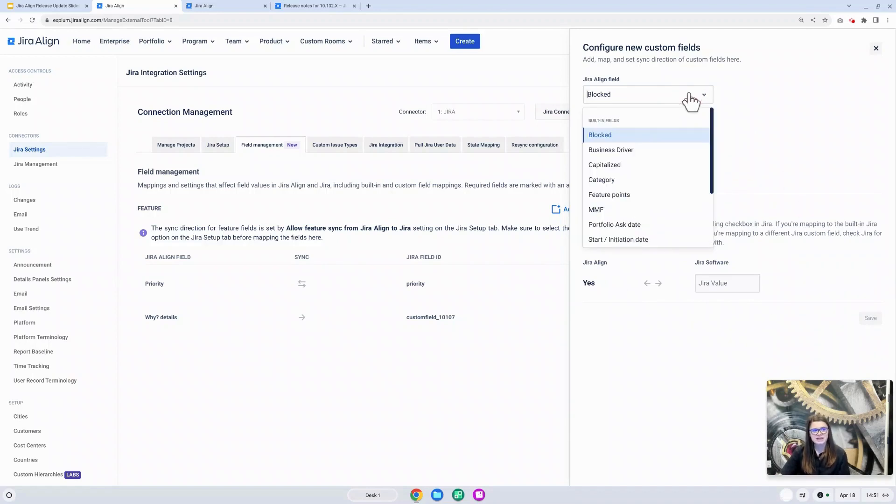
{"action": "scroll", "scroll_direction": "down", "scroll_amount": 3}
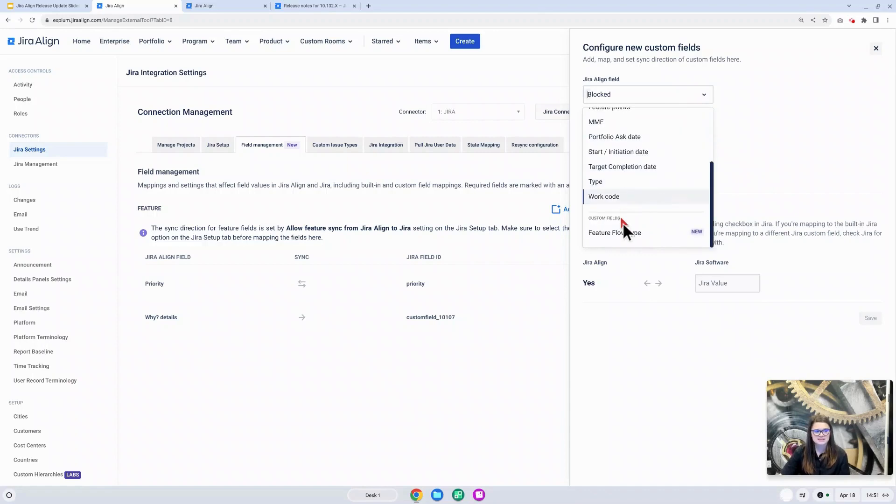
{"action": "mouse_move", "coordinate": [632, 237]}
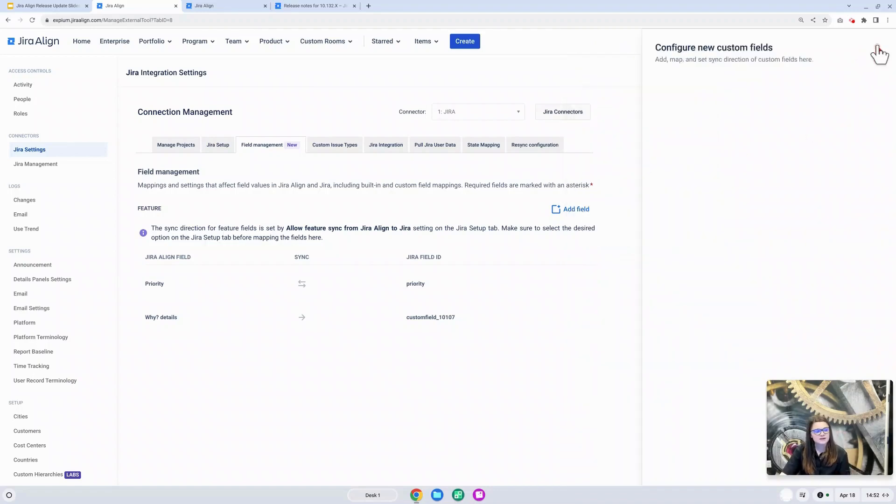
{"action": "left_click", "coordinate": [881, 52]}
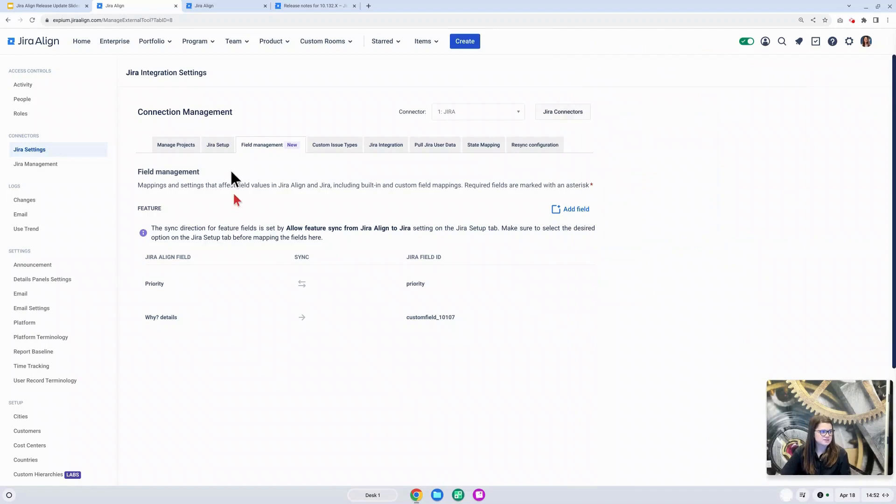
{"action": "left_click", "coordinate": [218, 145]}
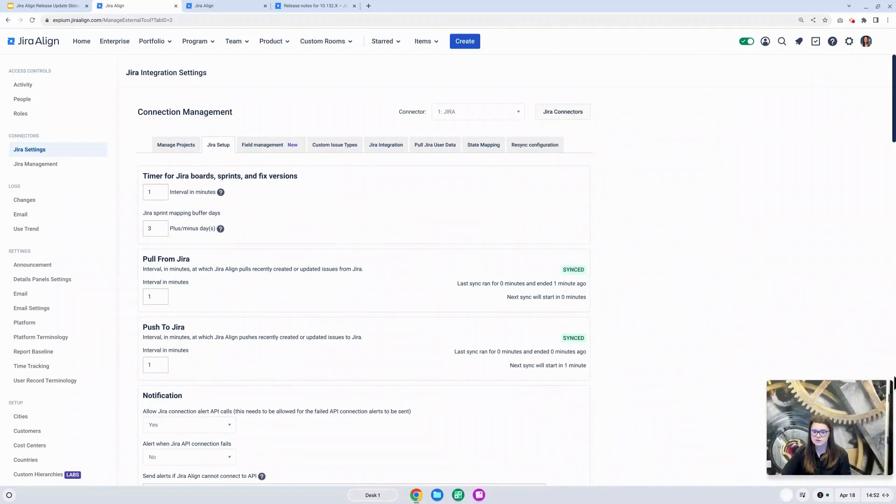
{"action": "mouse_move", "coordinate": [341, 320]}
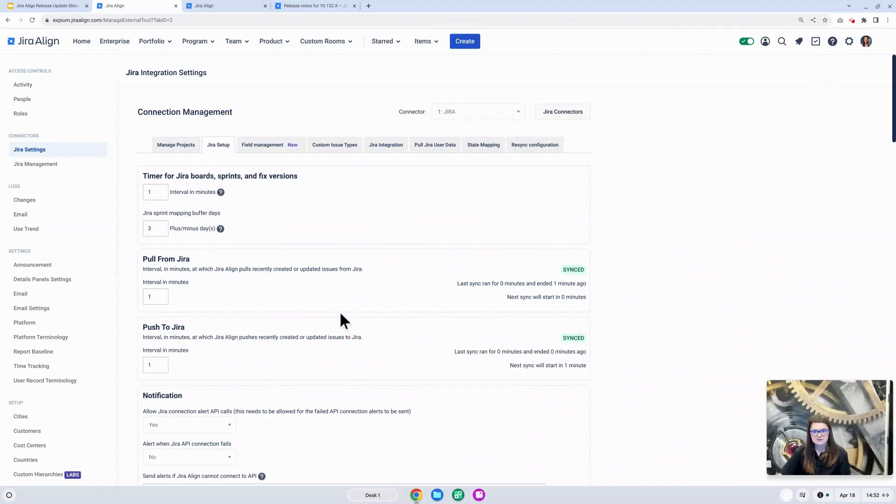
{"action": "mouse_move", "coordinate": [164, 258]}
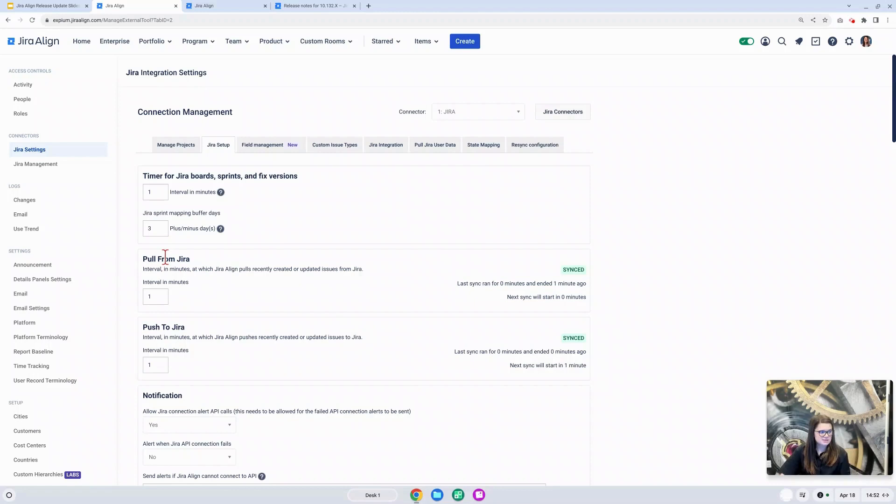
{"action": "mouse_move", "coordinate": [185, 328]}
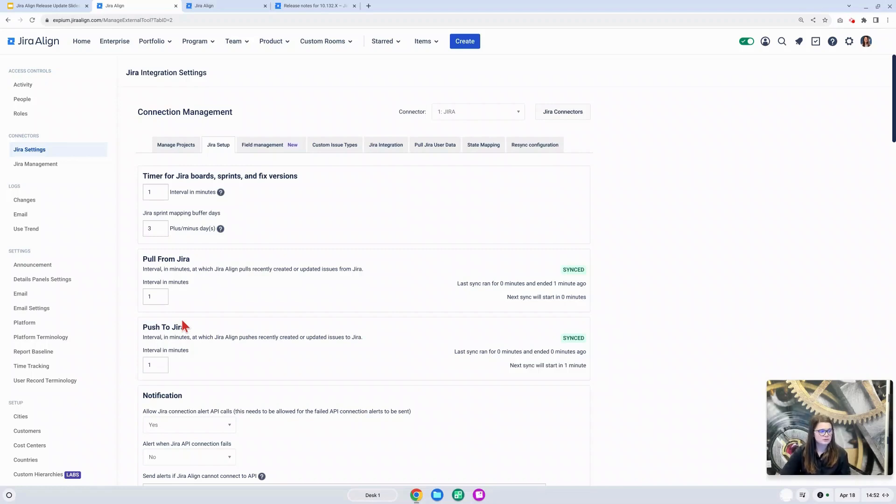
{"action": "mouse_move", "coordinate": [365, 357]}
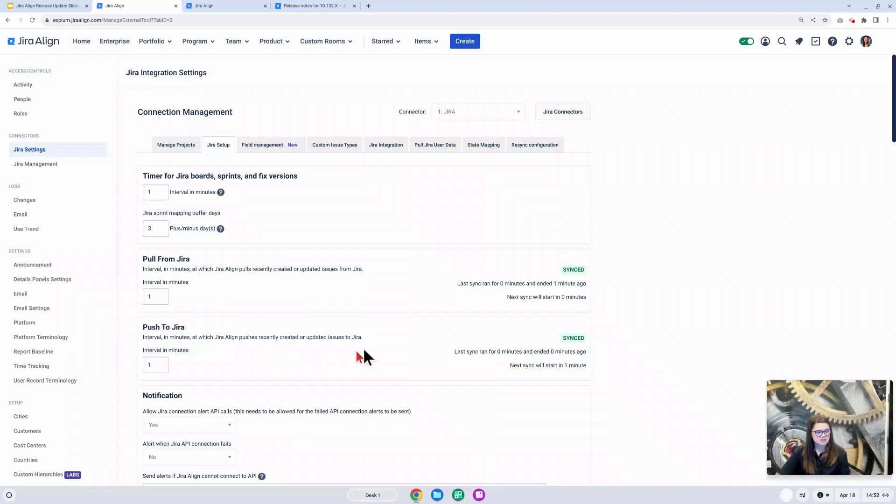
{"action": "mouse_move", "coordinate": [579, 399]}
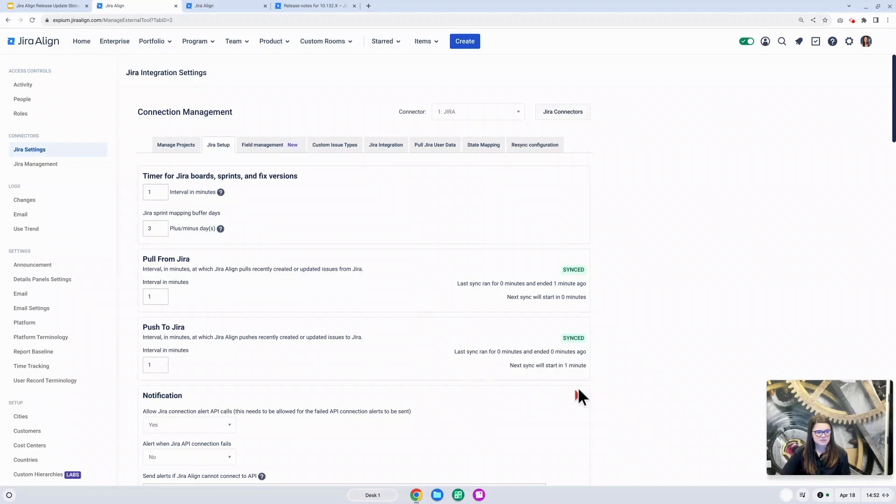
{"action": "mouse_move", "coordinate": [580, 294]}
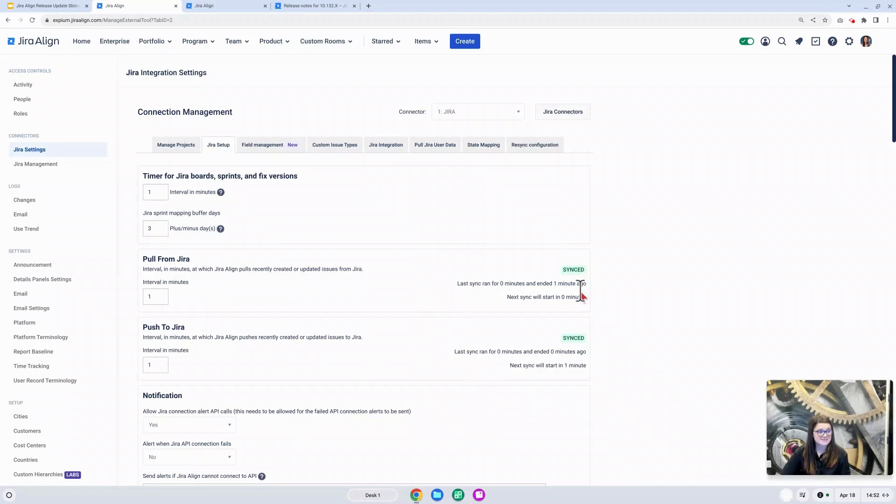
{"action": "mouse_move", "coordinate": [612, 305]}
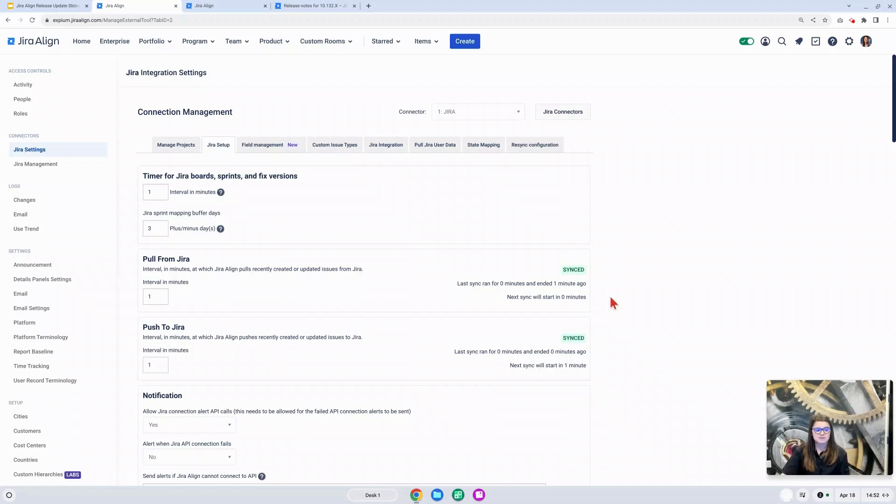
{"action": "mouse_move", "coordinate": [576, 286]}
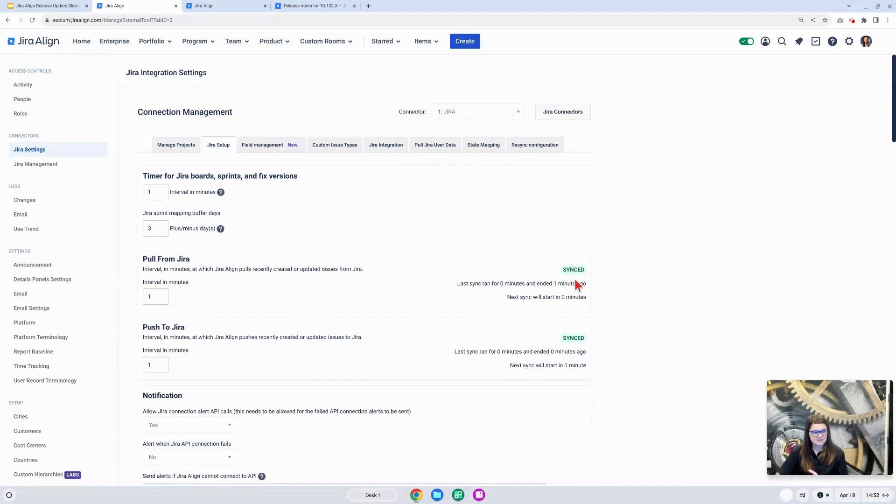
{"action": "mouse_move", "coordinate": [620, 289]}
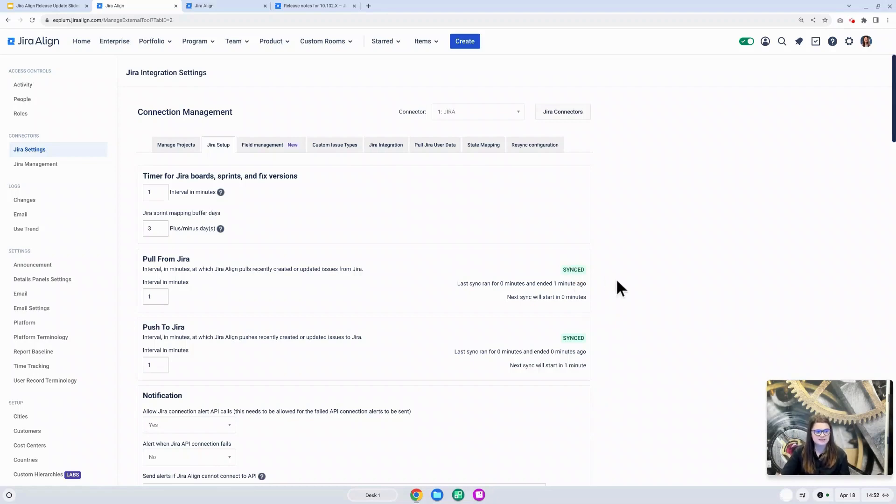
{"action": "mouse_move", "coordinate": [495, 304]}
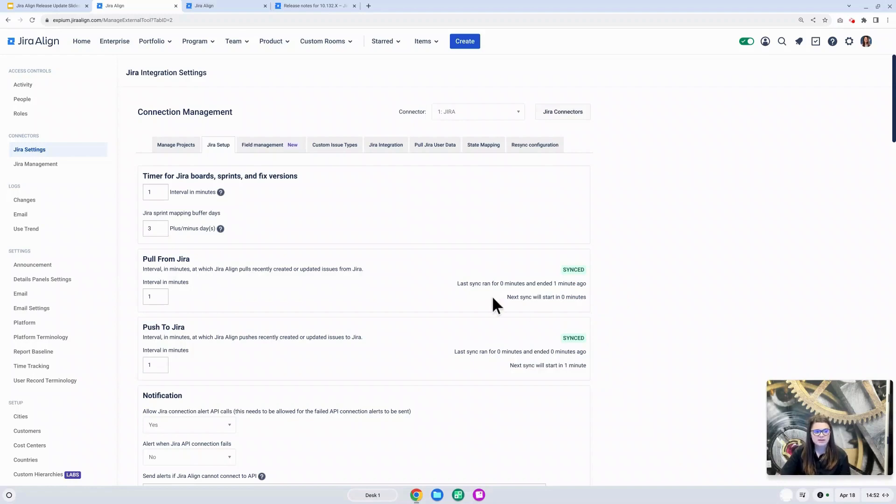
{"action": "mouse_move", "coordinate": [515, 302]}
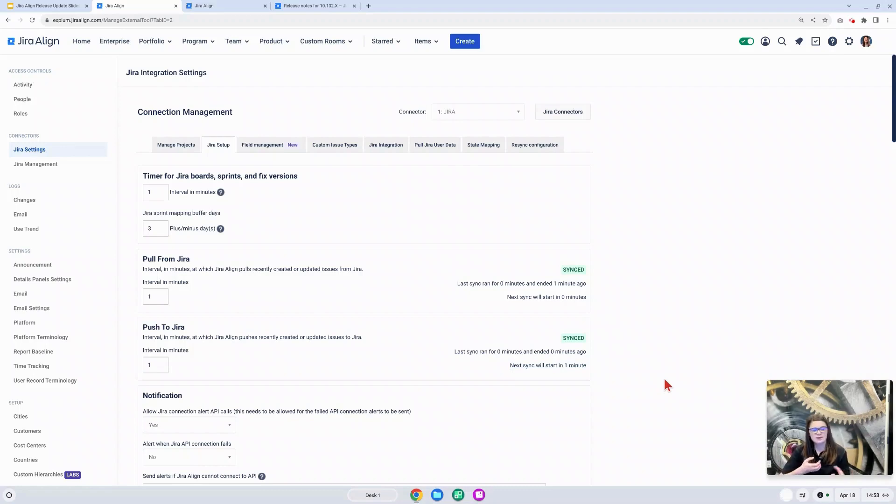
{"action": "mouse_move", "coordinate": [668, 382]}
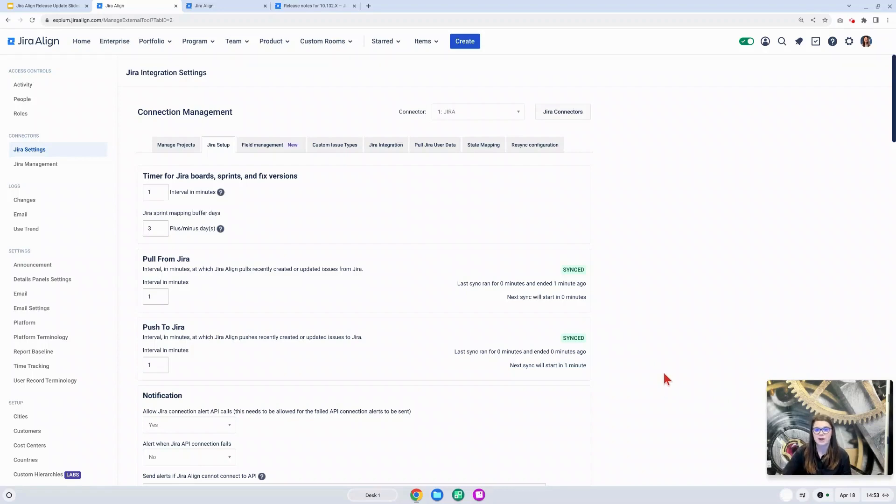
{"action": "mouse_move", "coordinate": [196, 41]}
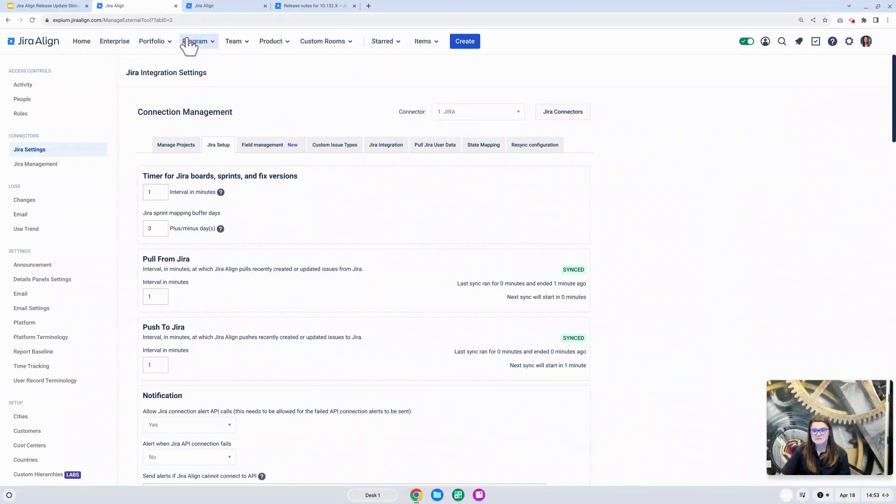
{"action": "mouse_move", "coordinate": [221, 7]}
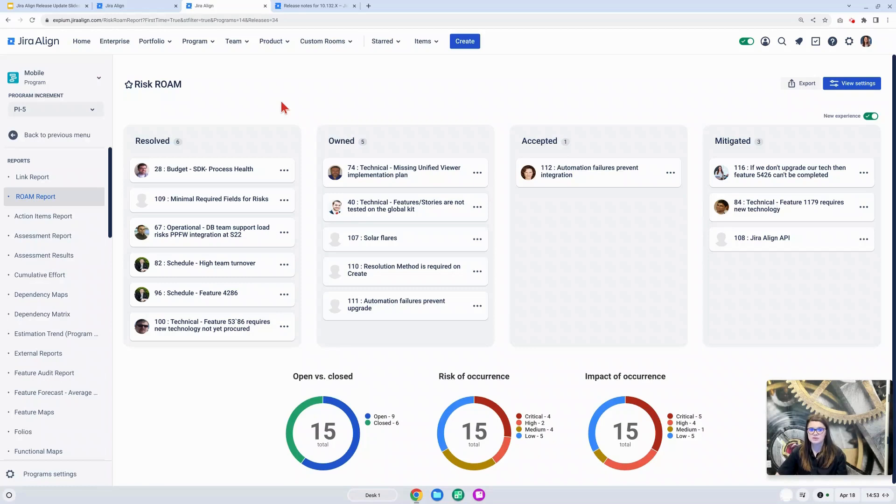
{"action": "mouse_move", "coordinate": [569, 108]}
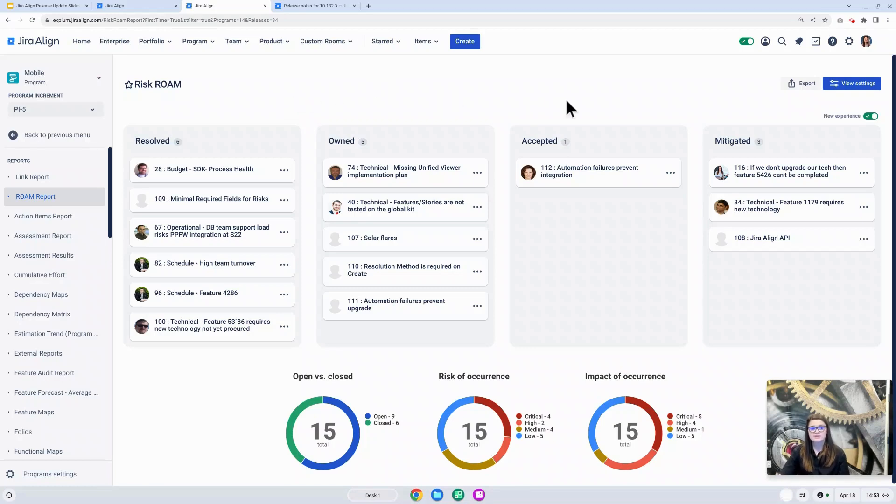
{"action": "mouse_move", "coordinate": [835, 132]}
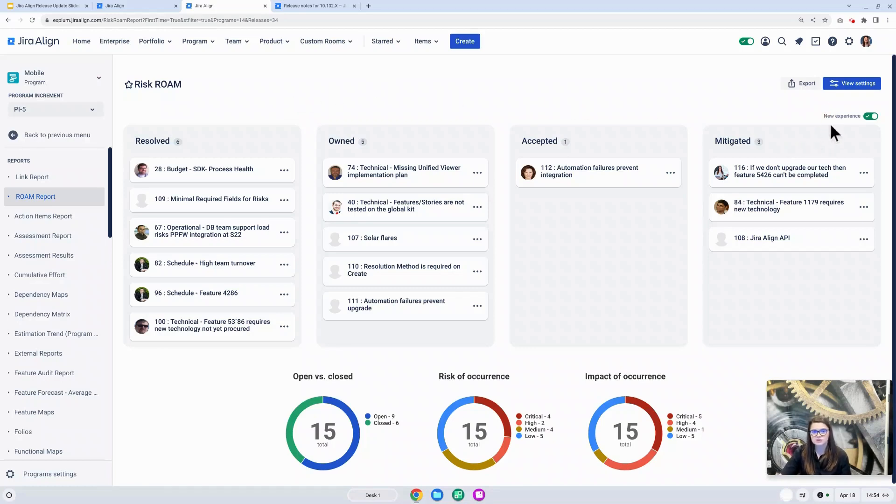
{"action": "mouse_move", "coordinate": [827, 130]}
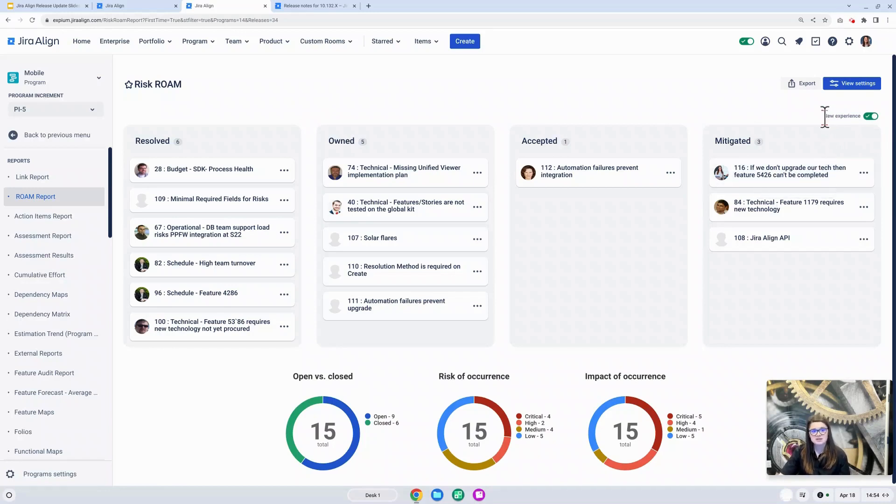
{"action": "mouse_move", "coordinate": [837, 117]}
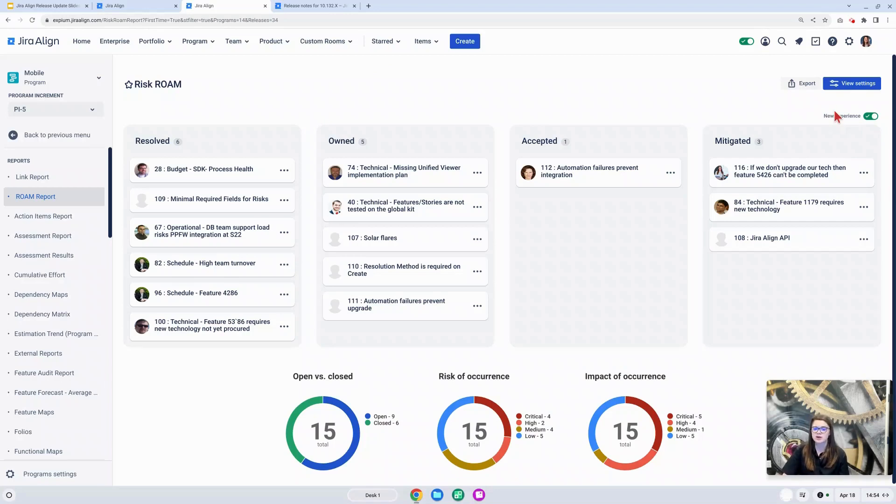
{"action": "mouse_move", "coordinate": [852, 83]}
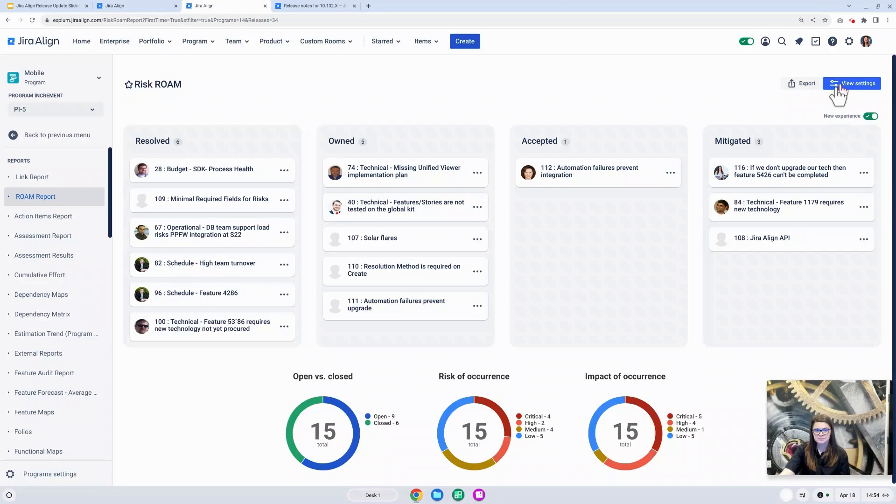
{"action": "mouse_move", "coordinate": [371, 107]}
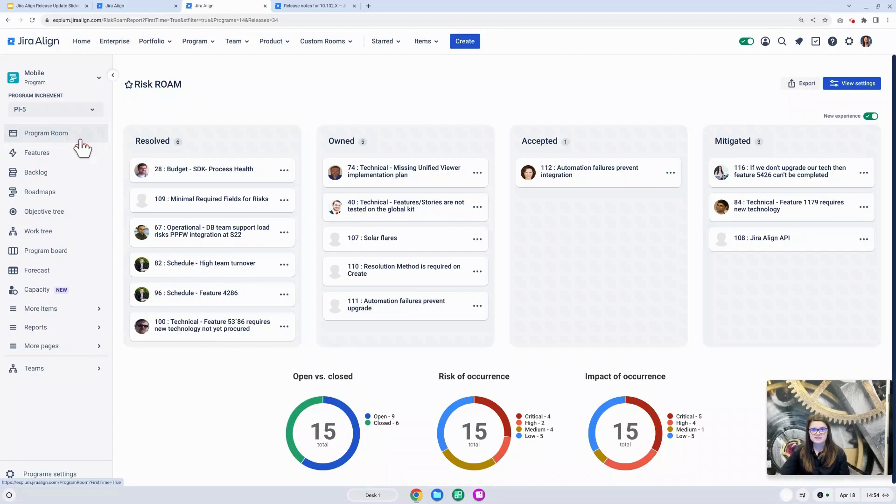
{"action": "mouse_move", "coordinate": [83, 146]}
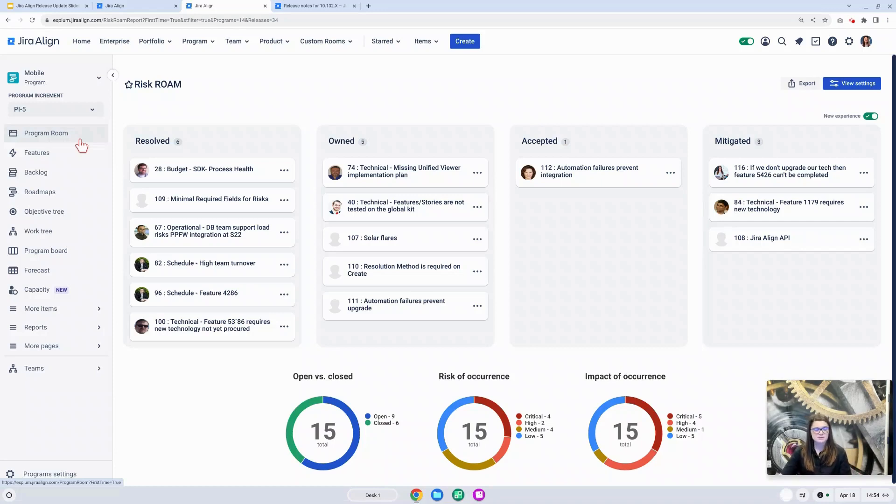
{"action": "mouse_move", "coordinate": [195, 41]}
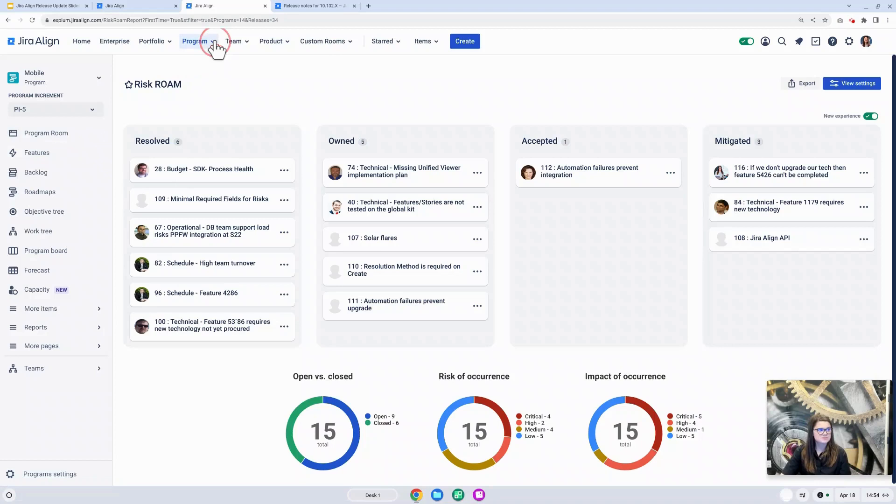
{"action": "mouse_move", "coordinate": [113, 41]}
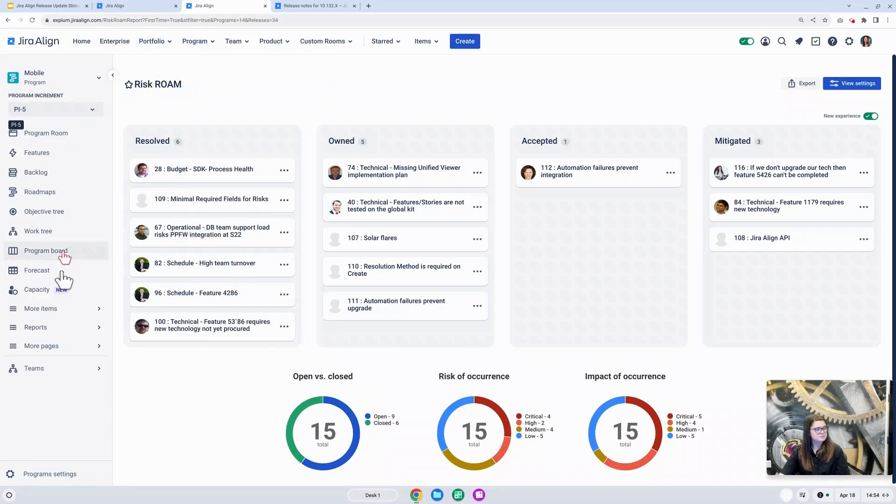
{"action": "left_click", "coordinate": [35, 327]}
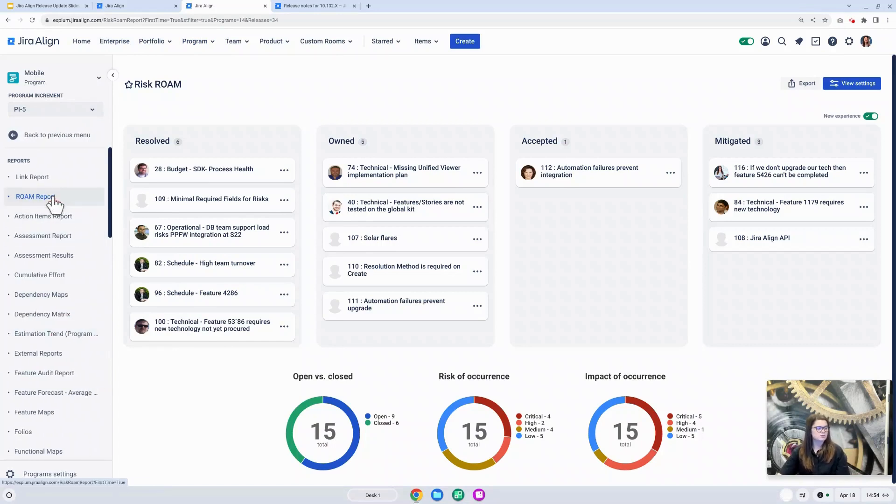
{"action": "left_click", "coordinate": [314, 5]}
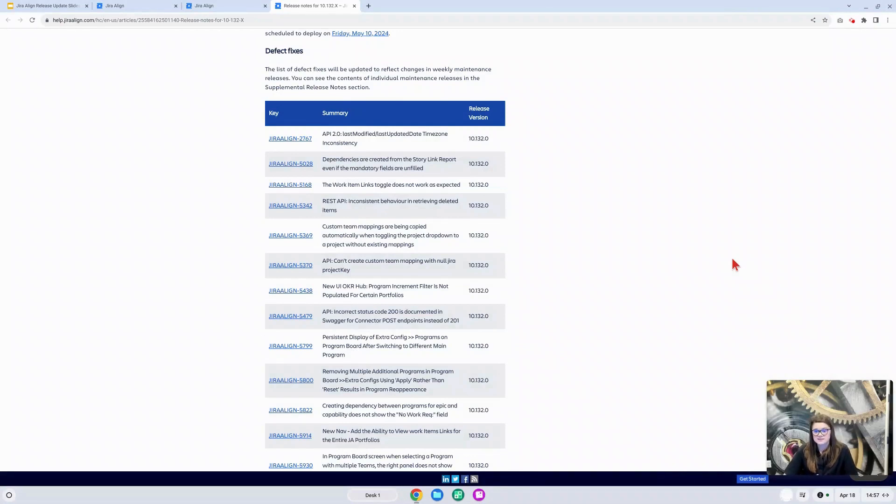
{"action": "mouse_move", "coordinate": [877, 312]}
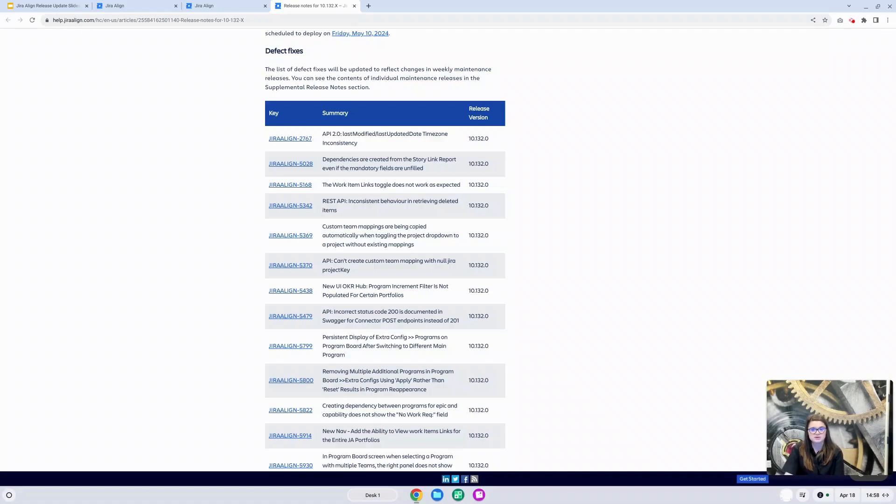
{"action": "mouse_move", "coordinate": [788, 228]}
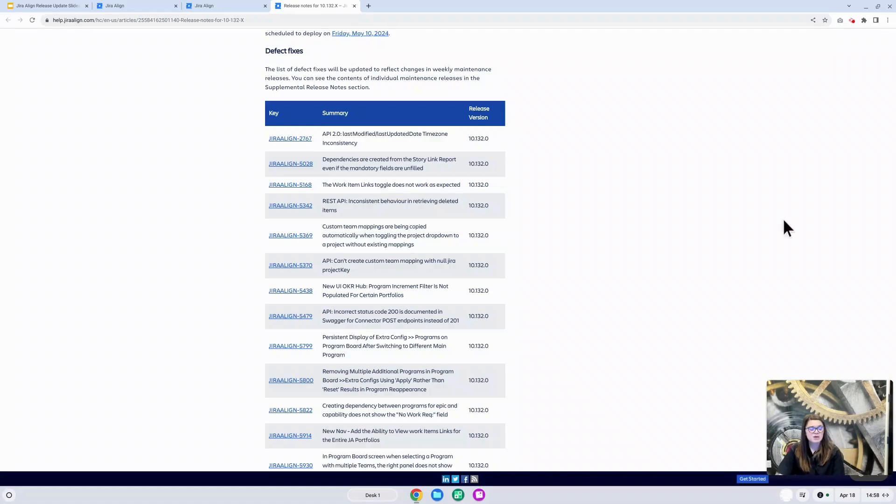